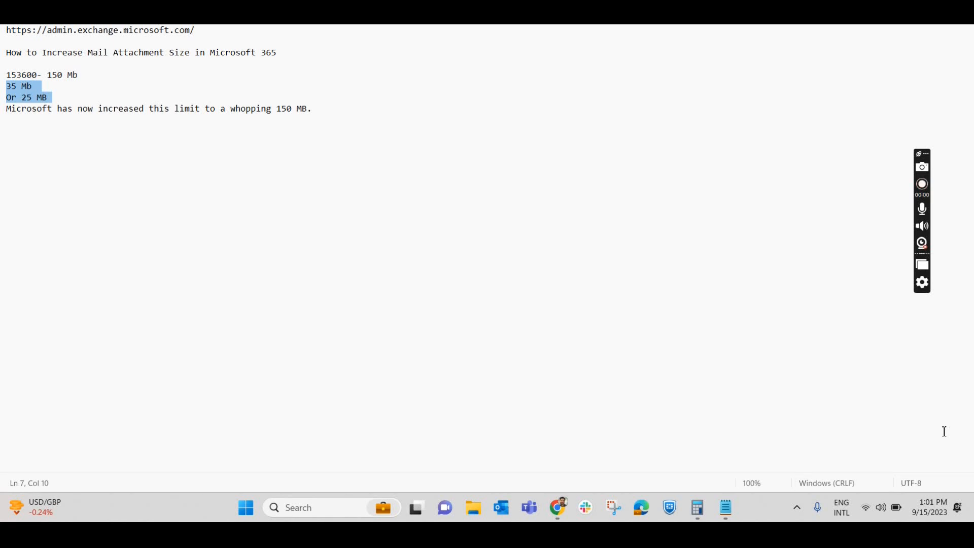
Highlight the article title and the 35 MB and 25 MB size limit lines.
left_click(922, 184)
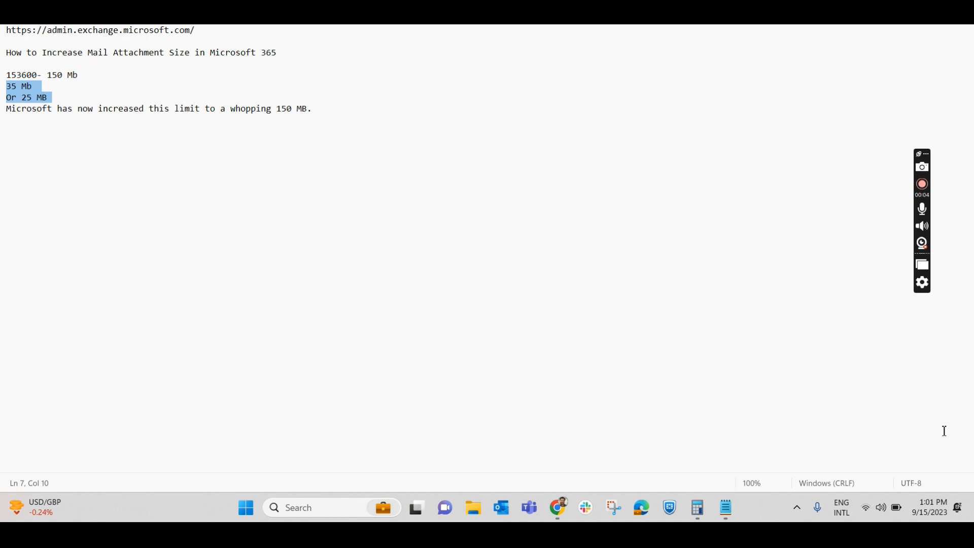
mouse_move(282, 53)
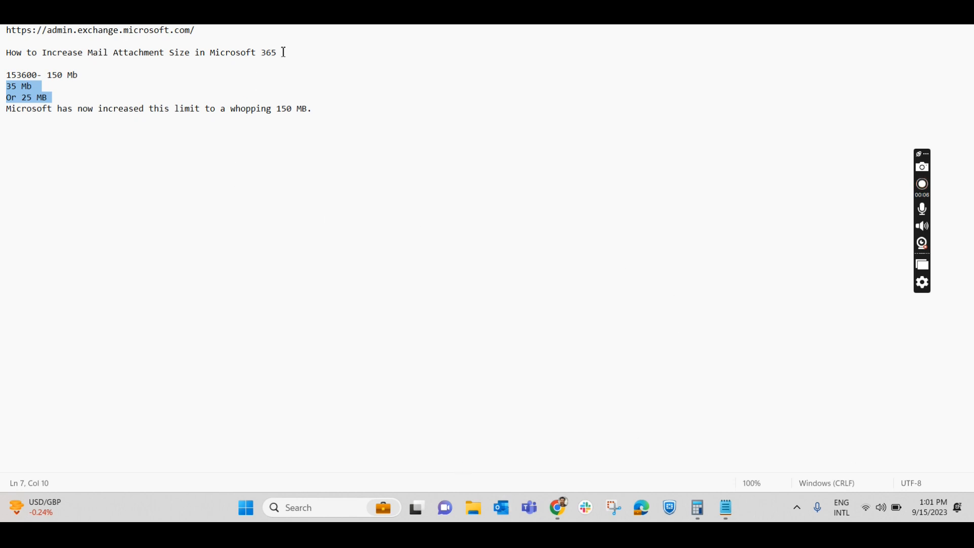
triple_click(140, 52)
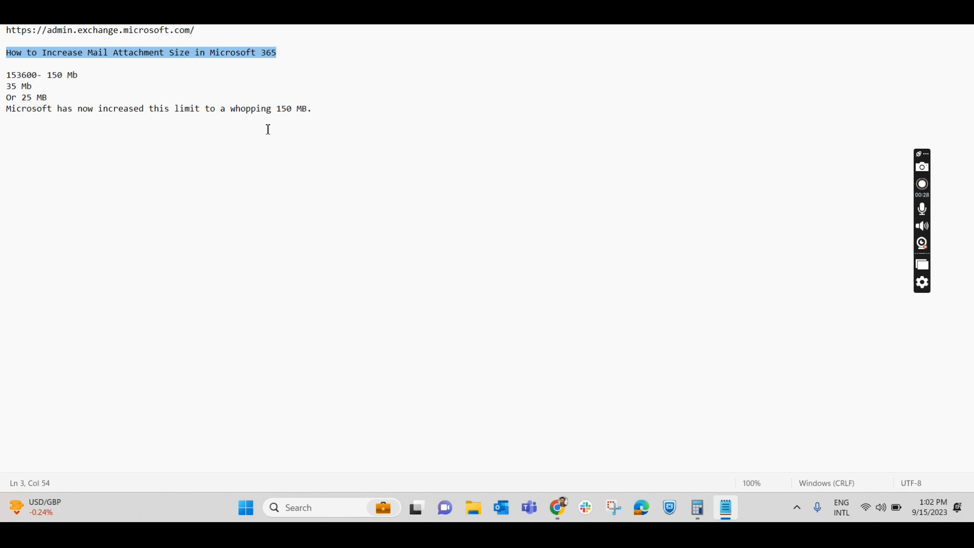
left_click(47, 97)
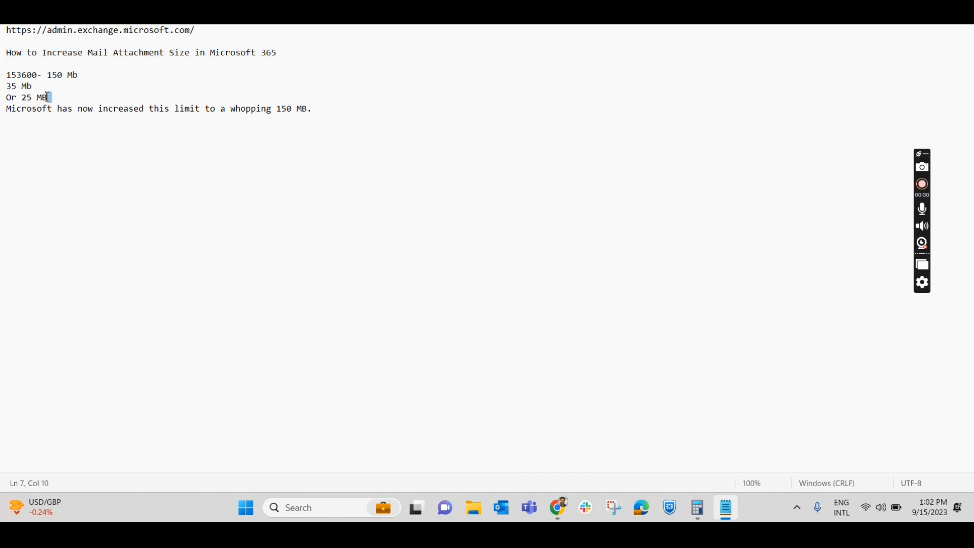
double_click(28, 97)
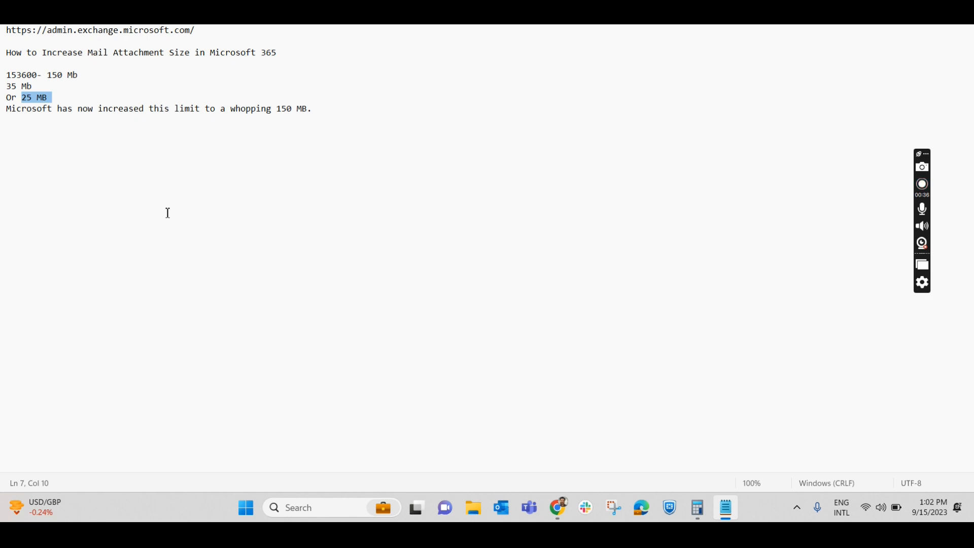
mouse_move(207, 210)
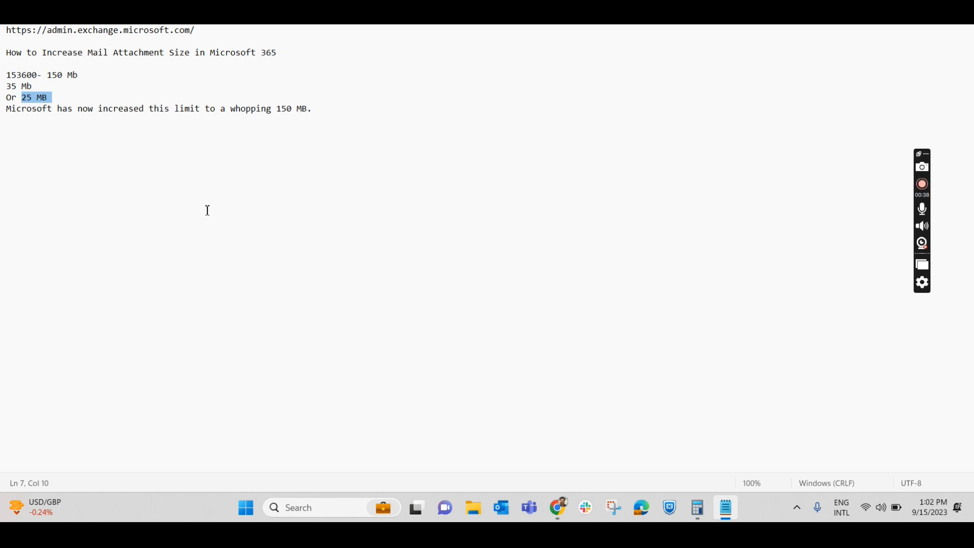
left_click_drag(20, 97, 311, 108)
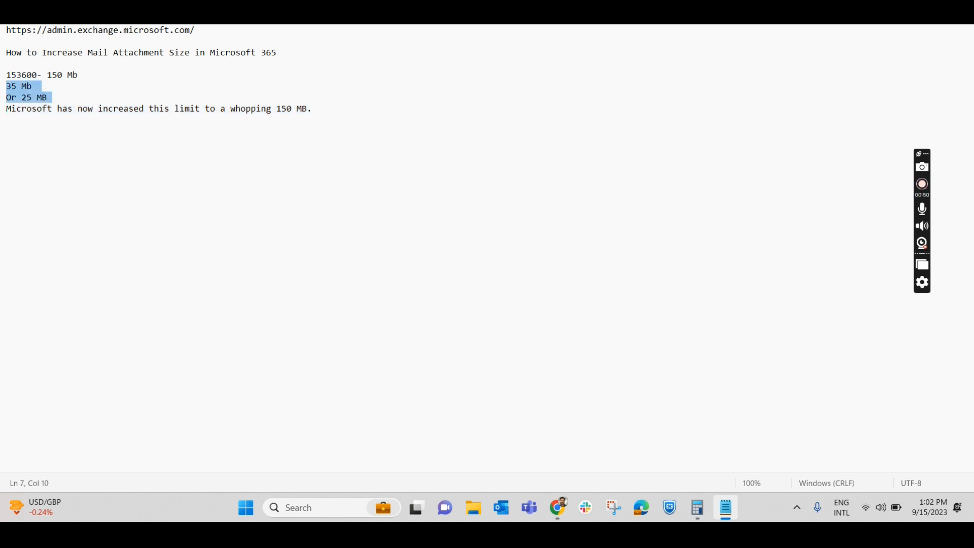
mouse_move(68, 155)
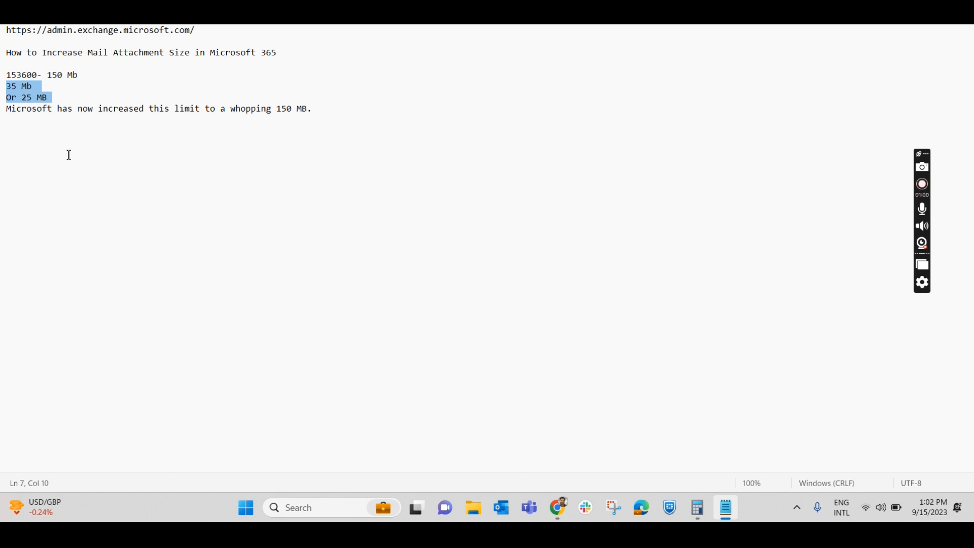
mouse_move(102, 130)
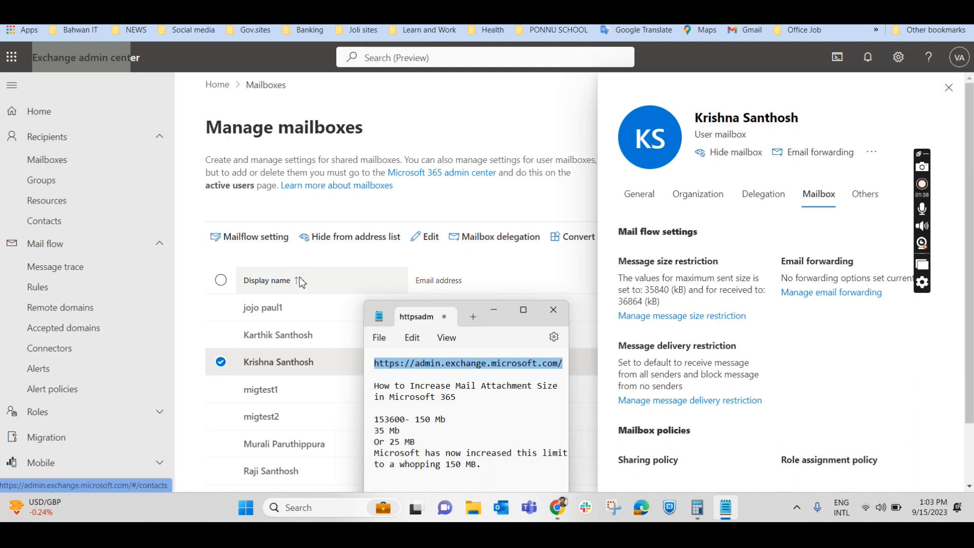
mouse_move(295, 479)
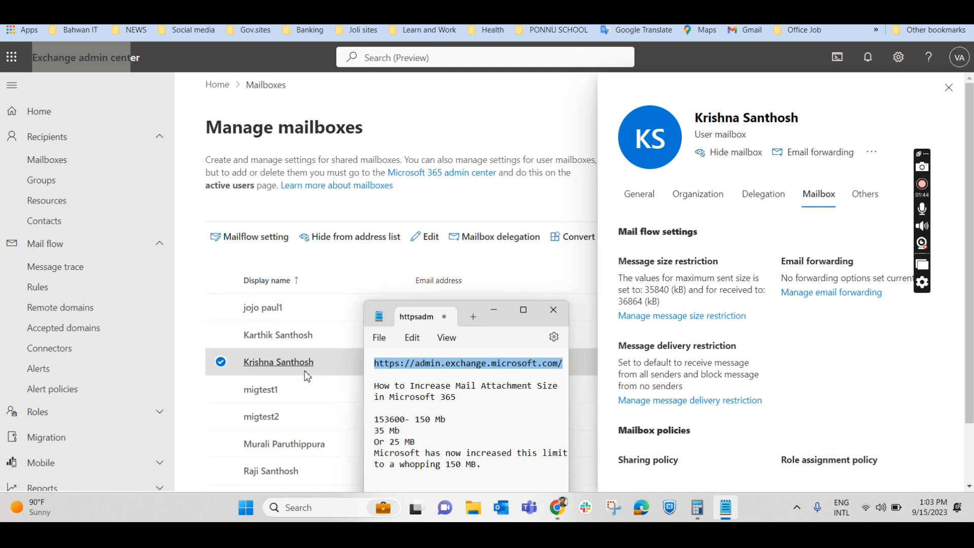
mouse_move(298, 355)
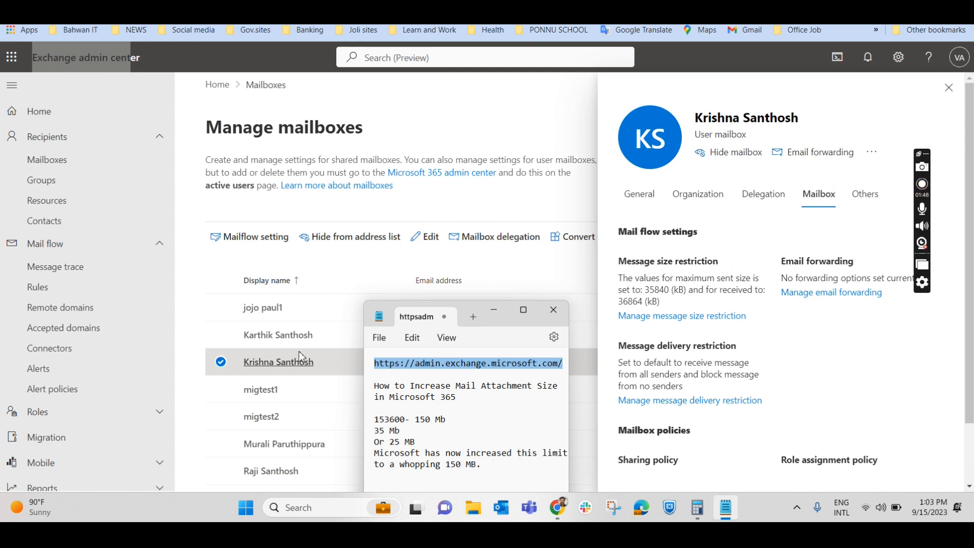
mouse_move(254, 373)
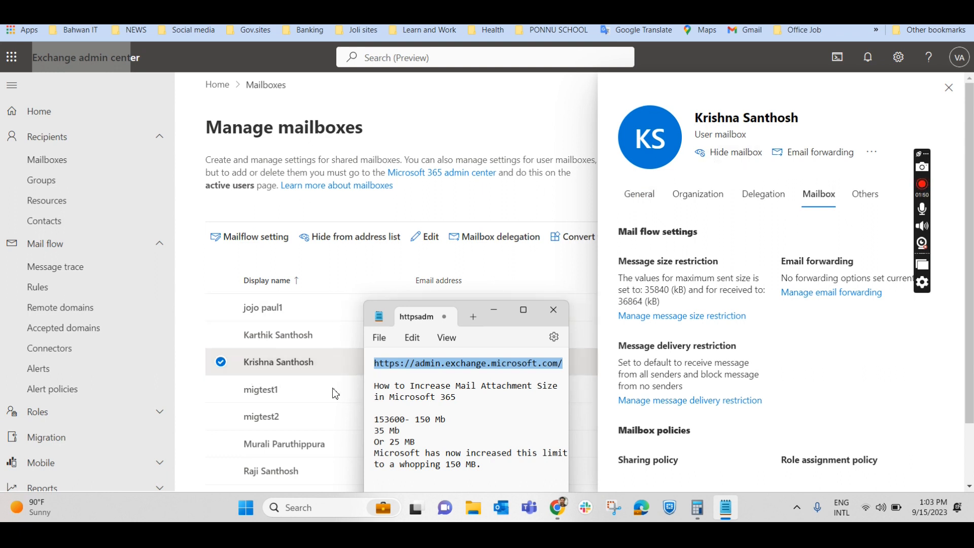
mouse_move(907, 495)
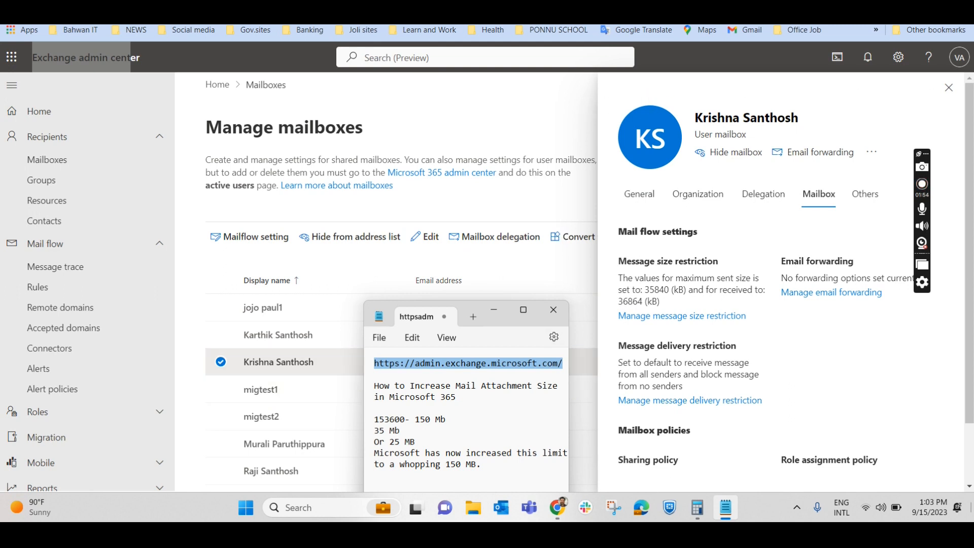
mouse_move(698, 194)
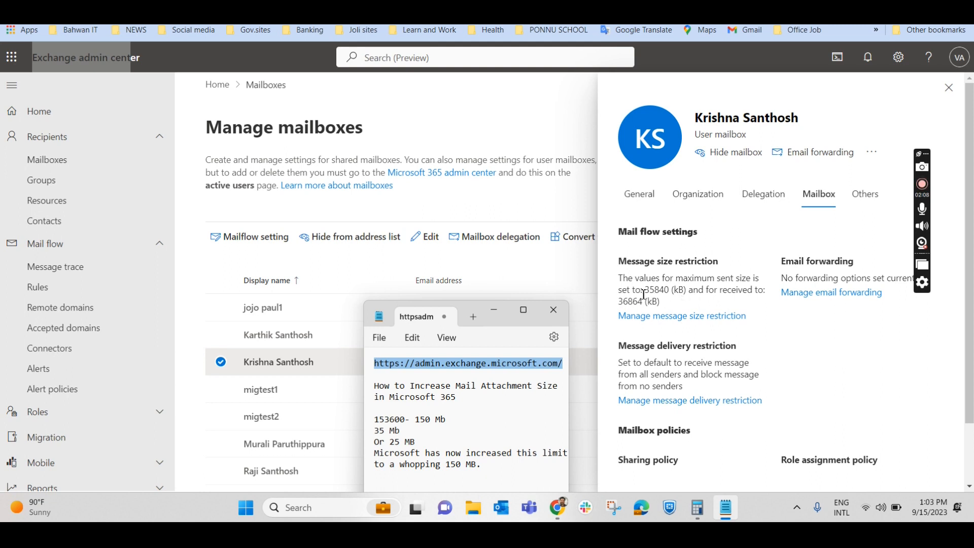
mouse_move(693, 276)
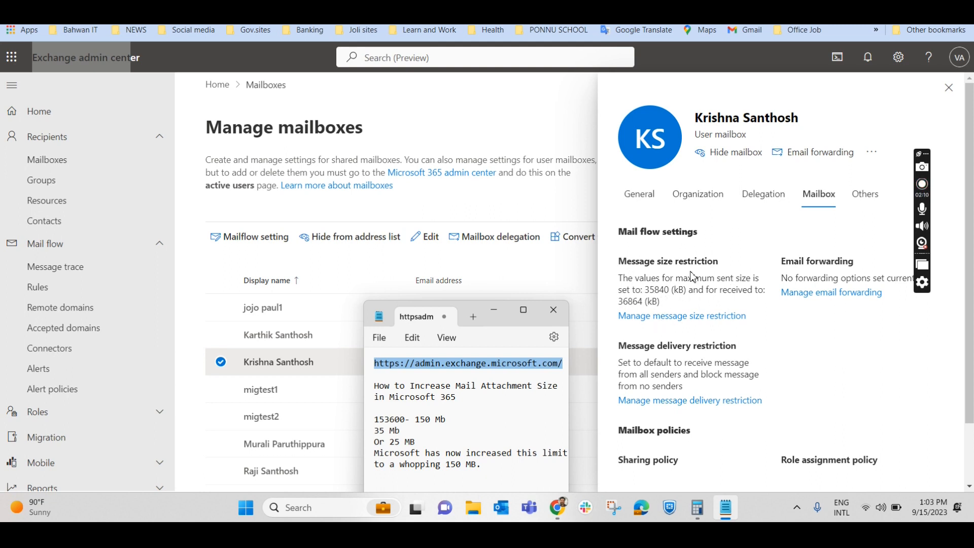
mouse_move(679, 309)
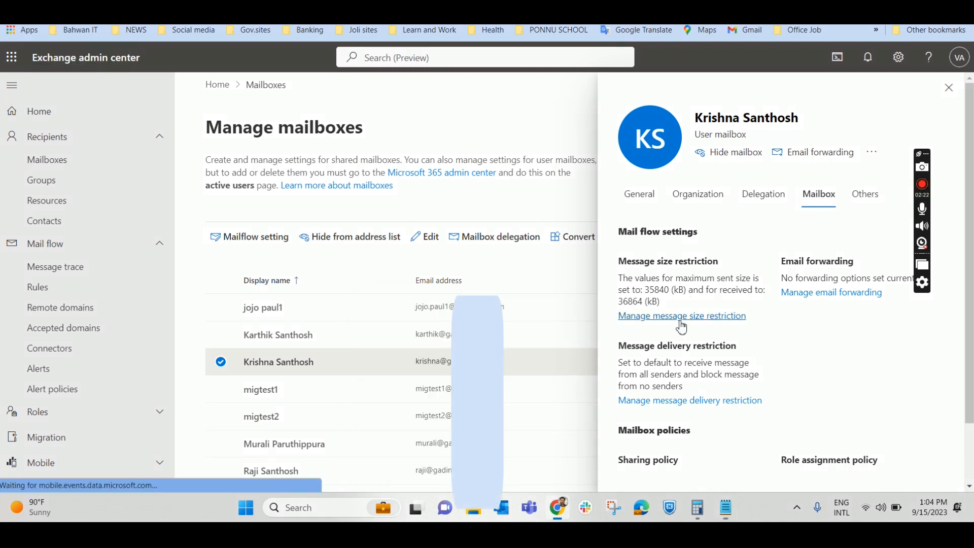
Open the mailbox's message size restrictions and enter 153601 KB as the sent maximum.
left_click(681, 316)
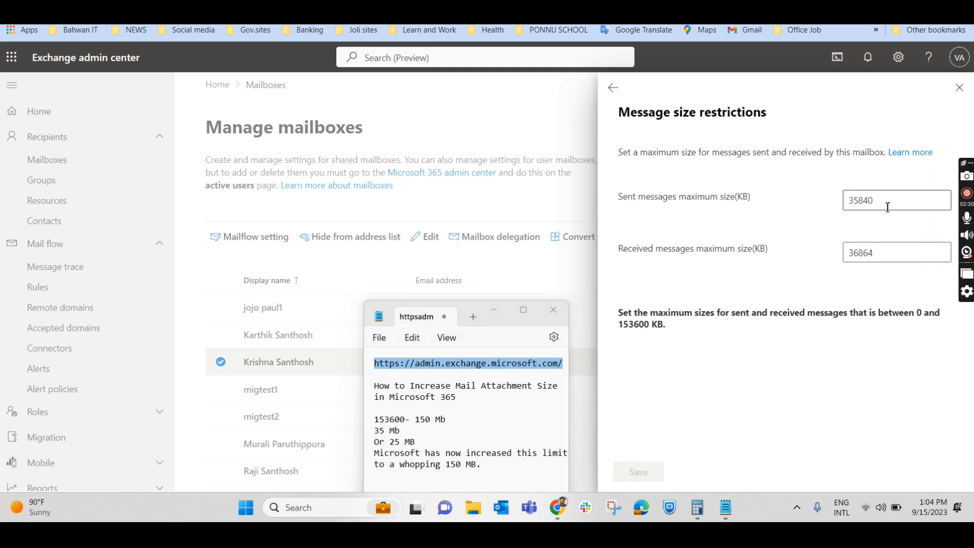
mouse_move(800, 225)
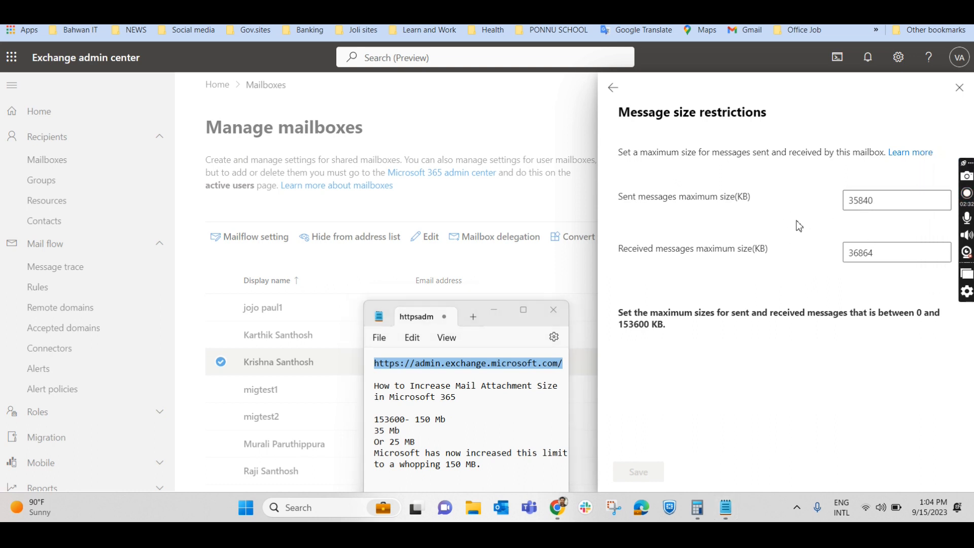
left_click(887, 200)
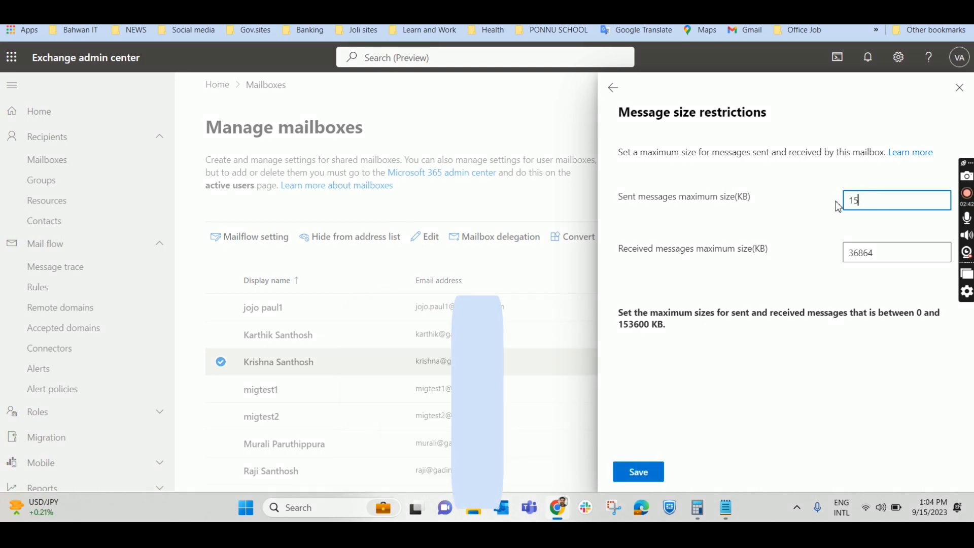
type("153600")
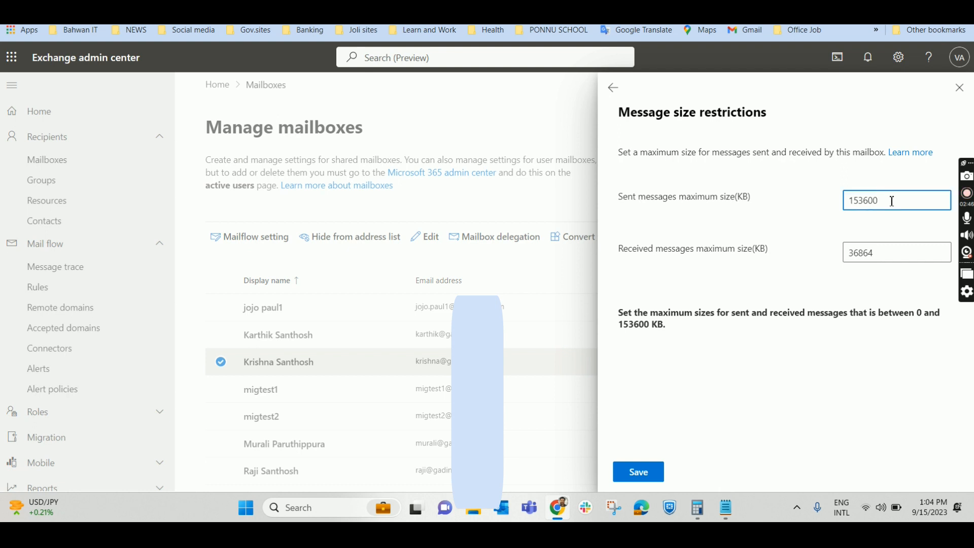
key("Backspace")
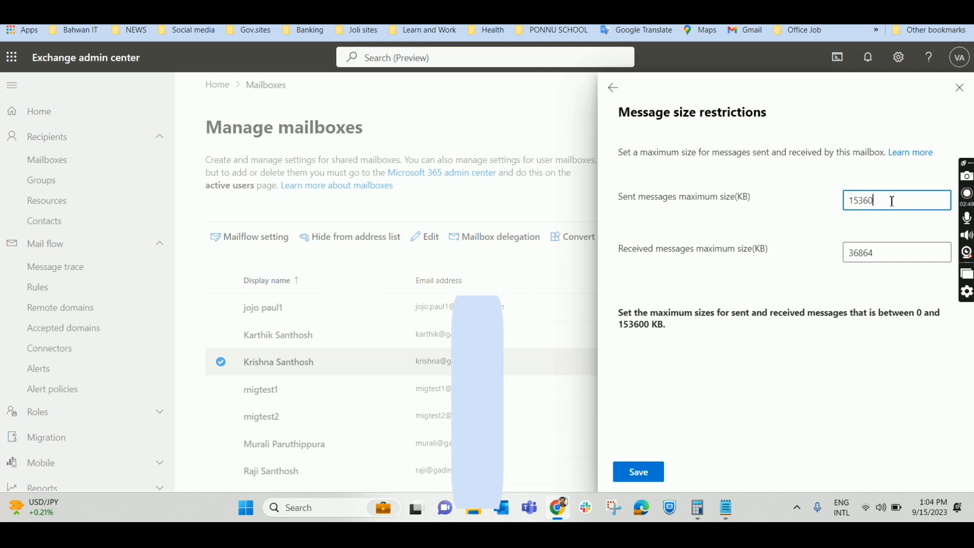
type("1")
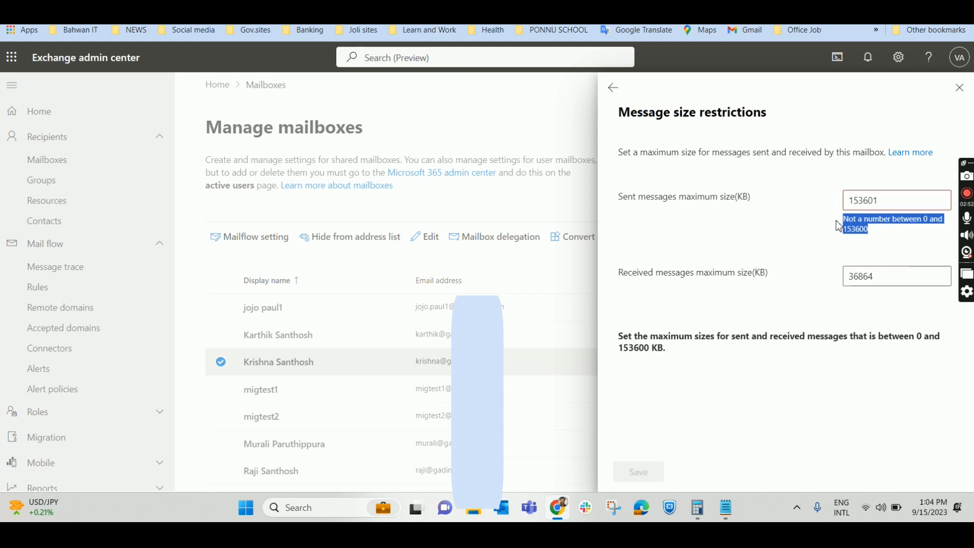
mouse_move(873, 242)
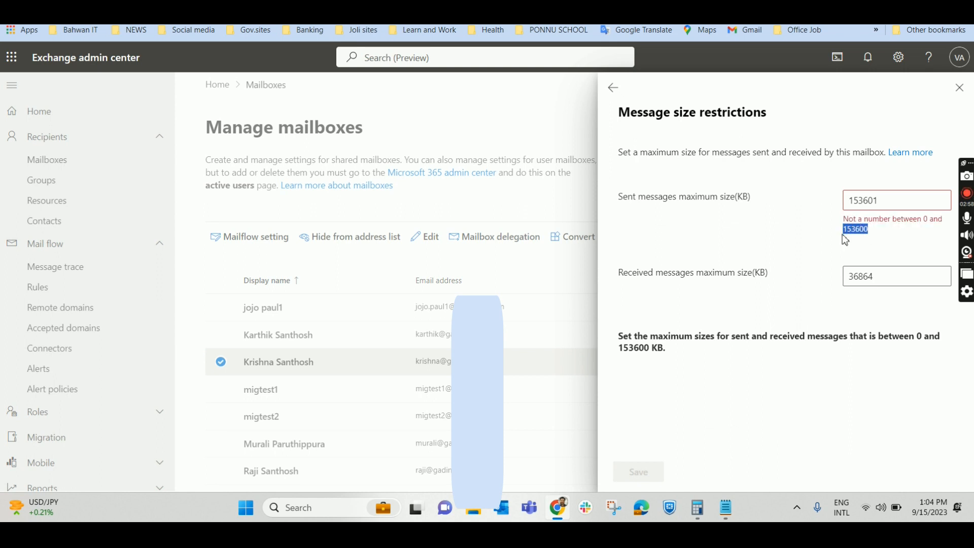
left_click(697, 508)
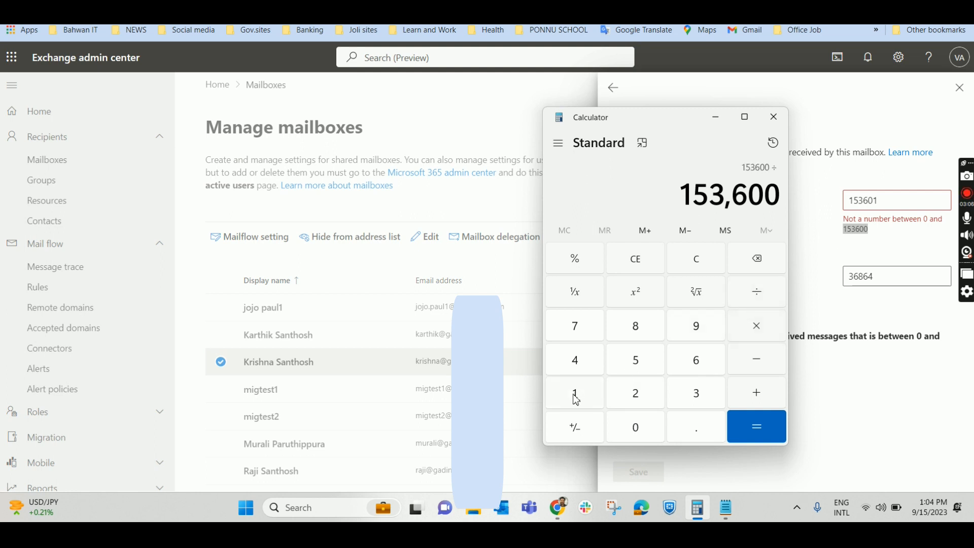
Divide 153,600 by 1024 in Calculator.
left_click(756, 426)
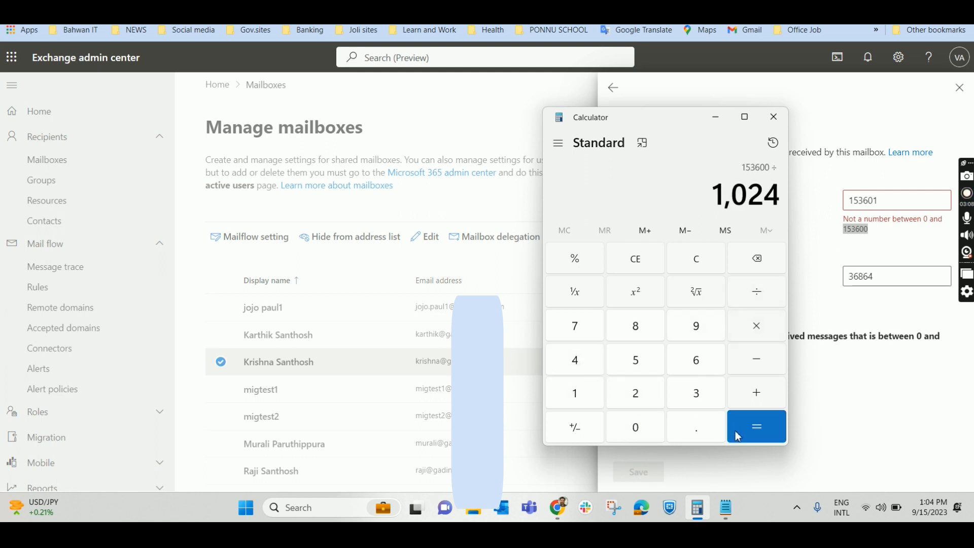
left_click(756, 426)
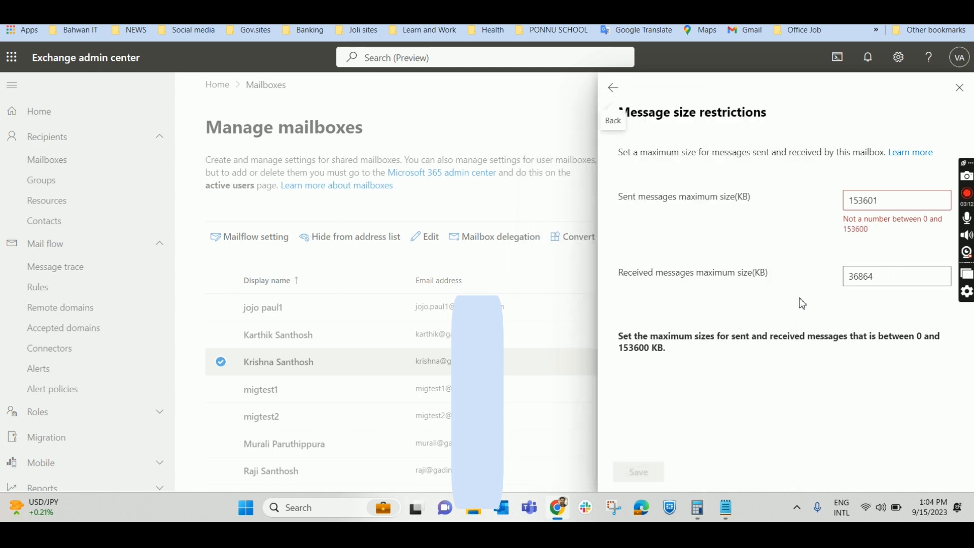
Enter 153601 KB as the received maximum, showing the out-of-range warning.
left_click(897, 276)
type("1")
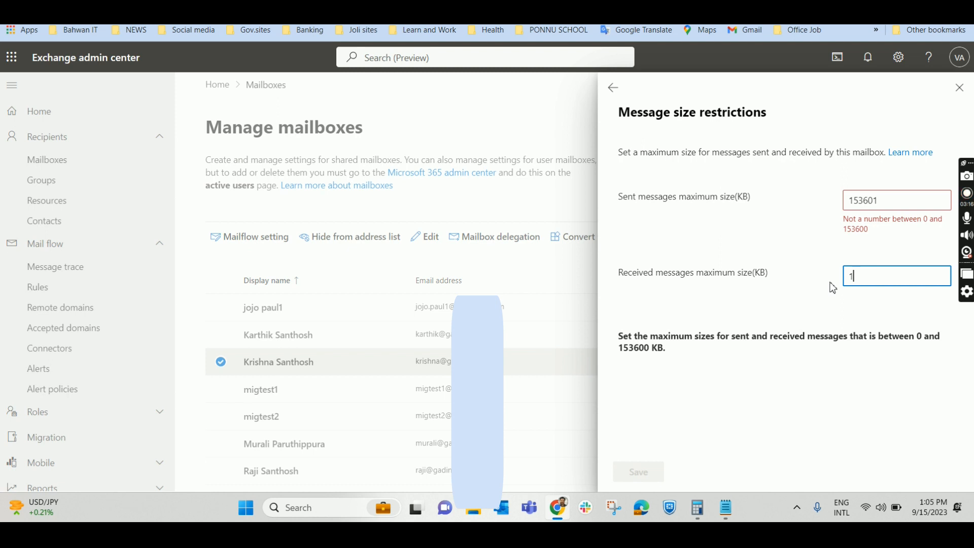
type("53600")
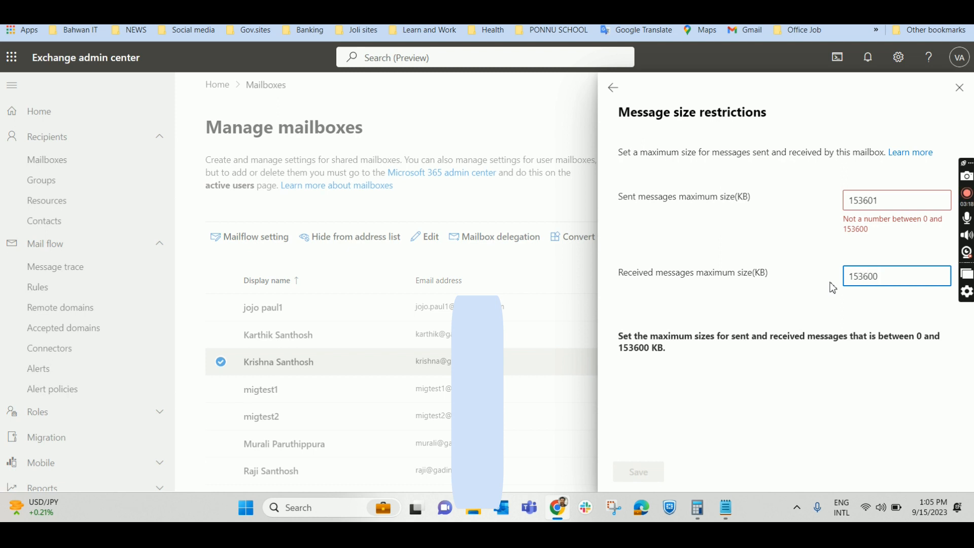
key("Backspace")
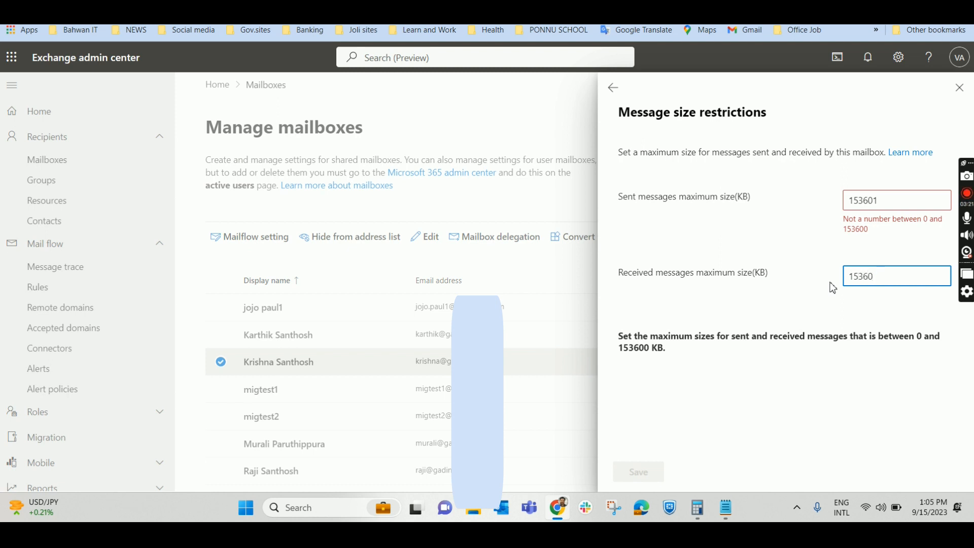
type("1")
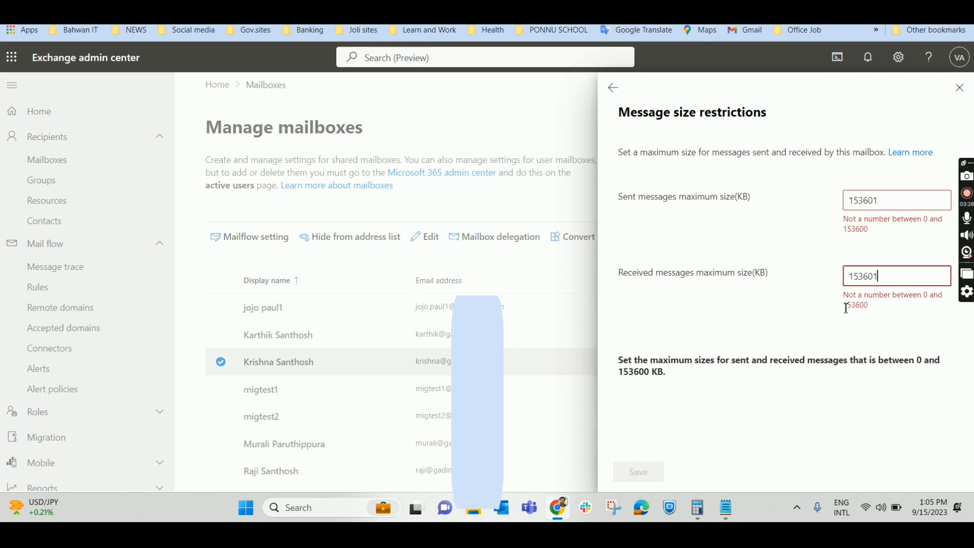
mouse_move(800, 415)
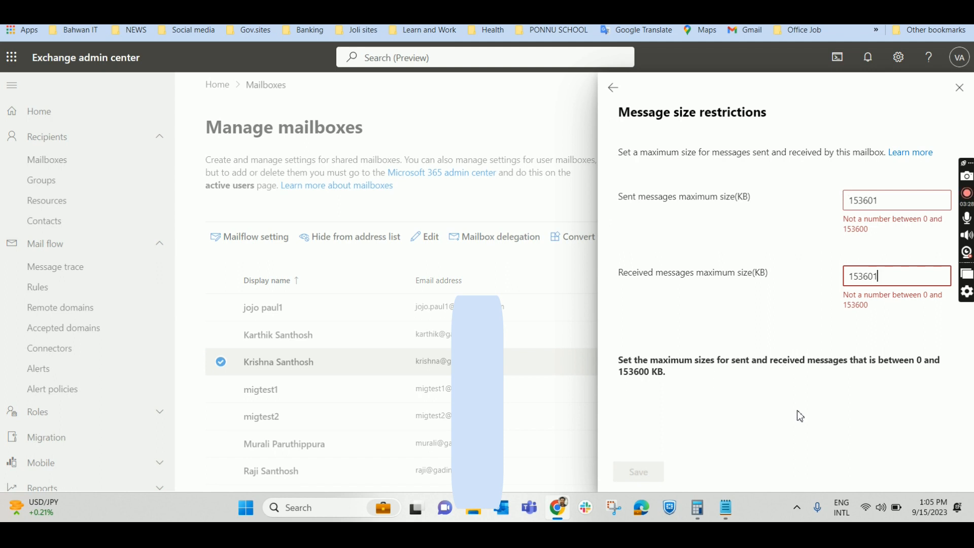
mouse_move(721, 325)
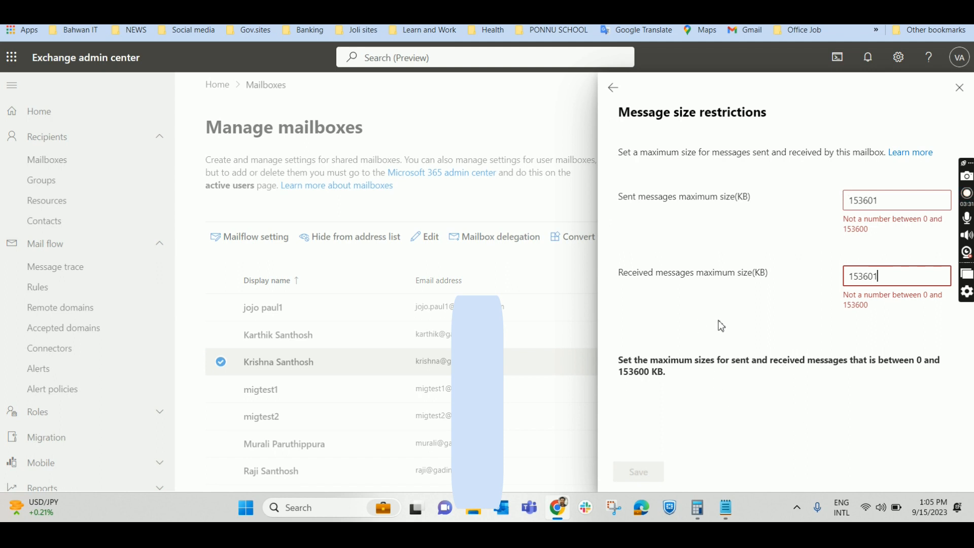
left_click(726, 508)
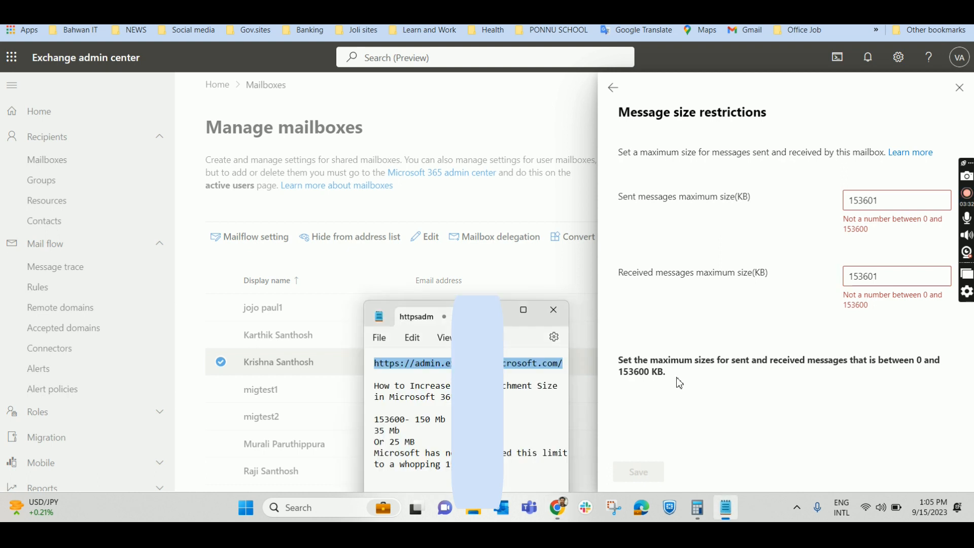